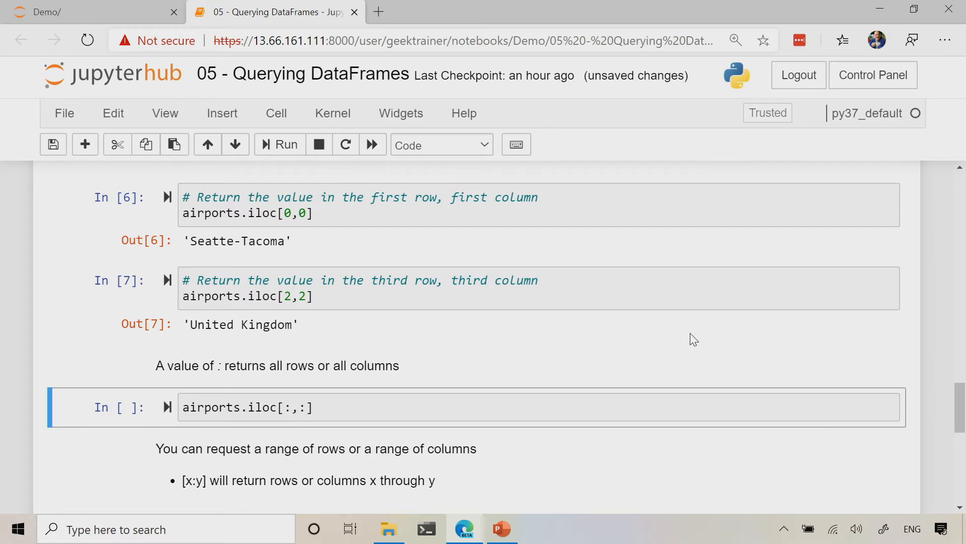
Step: Run airports.iloc[:,:] to show all seven rows with Name, City and Country
{"action": "left_click", "coordinate": [284, 144]}
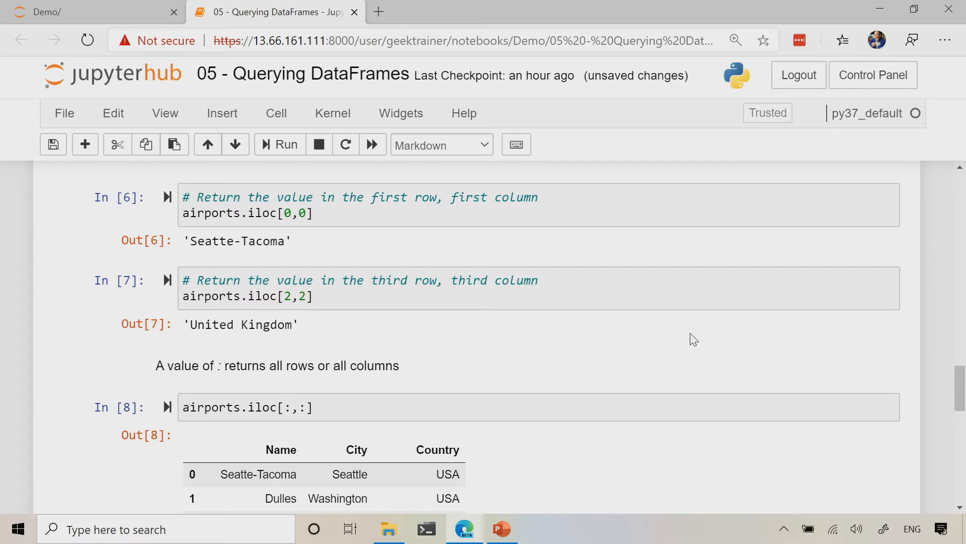
{"action": "scroll", "scroll_direction": "down", "scroll_amount": 3}
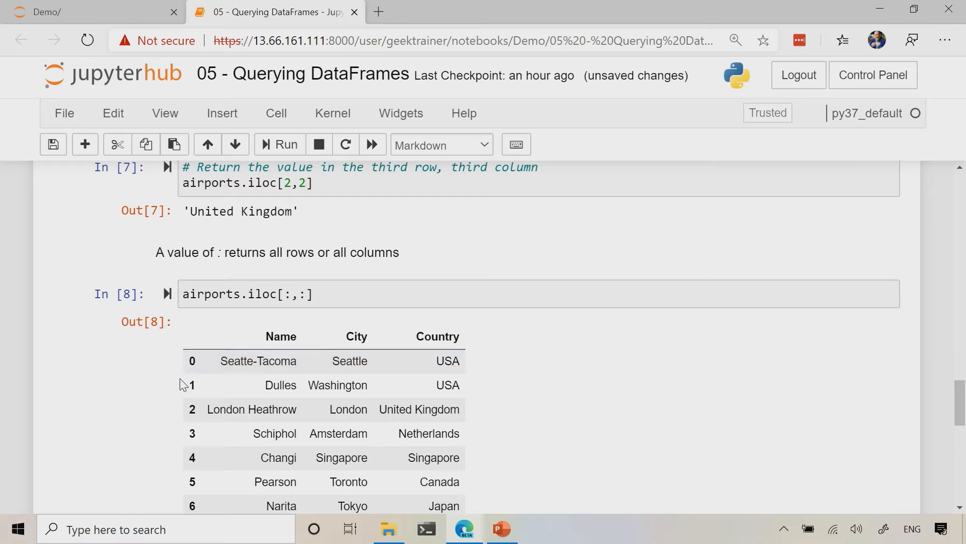
{"action": "scroll", "scroll_direction": "down", "scroll_amount": 3}
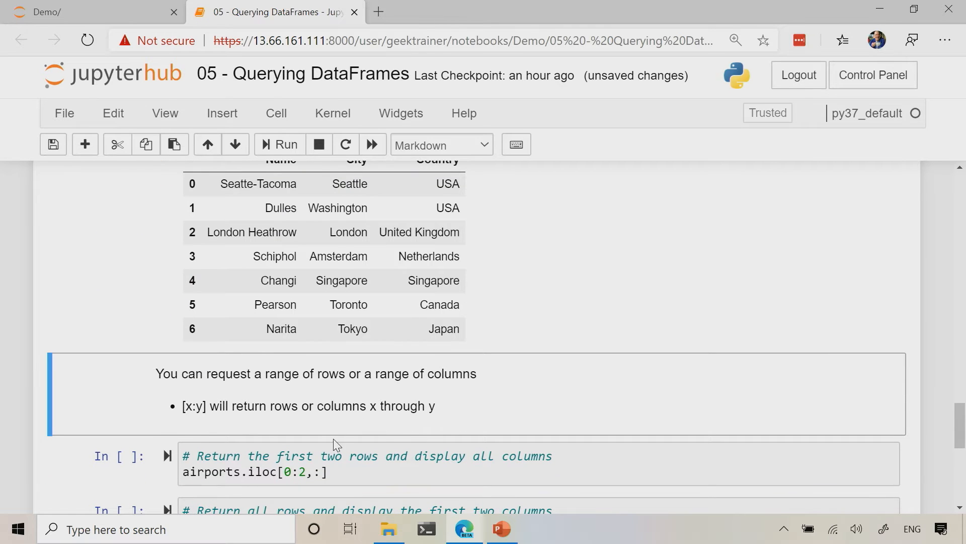
{"action": "scroll", "scroll_direction": "down", "scroll_amount": 3}
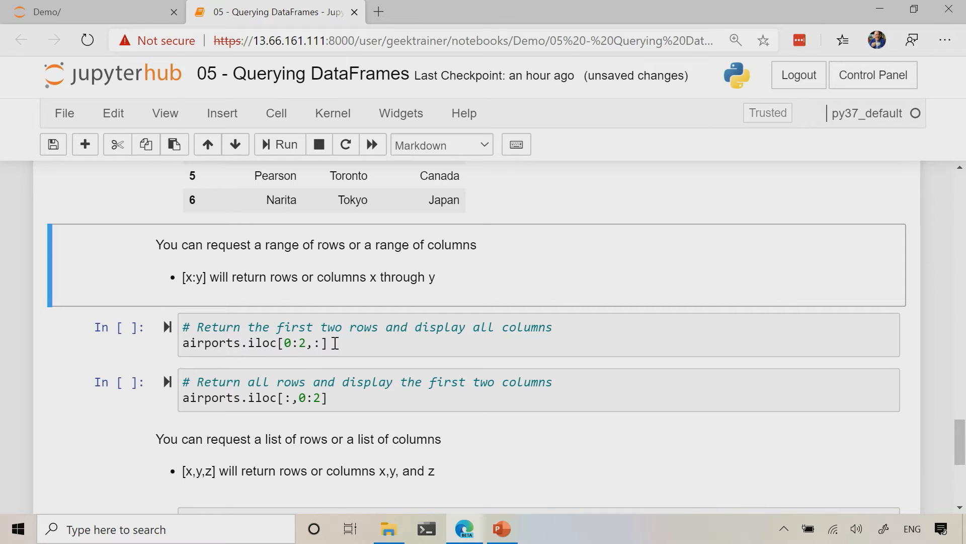
Step: Run iloc[0:2,:] and iloc[:,0:2], then change the row range to iloc[1:3,:] for Dulles and Heathrow
{"action": "left_click", "coordinate": [284, 145]}
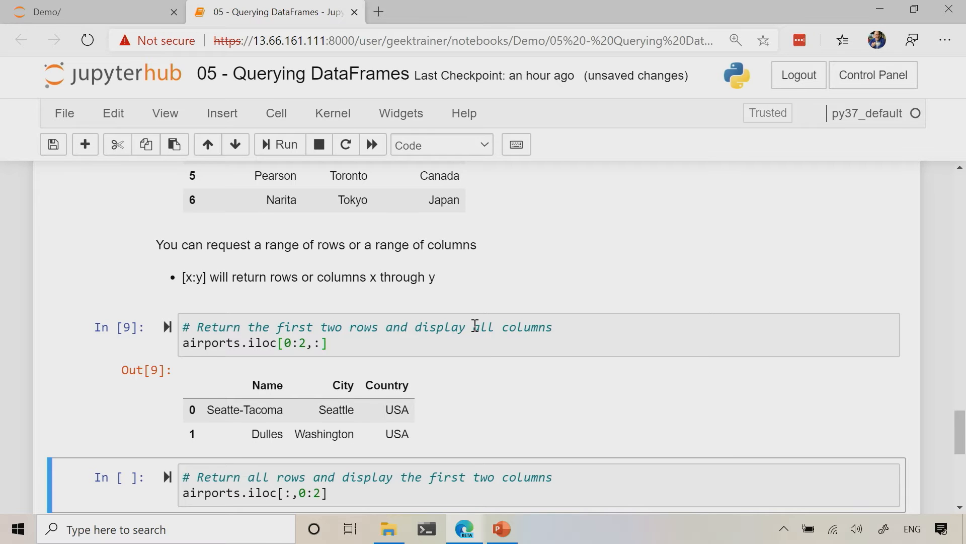
{"action": "left_click", "coordinate": [285, 144]}
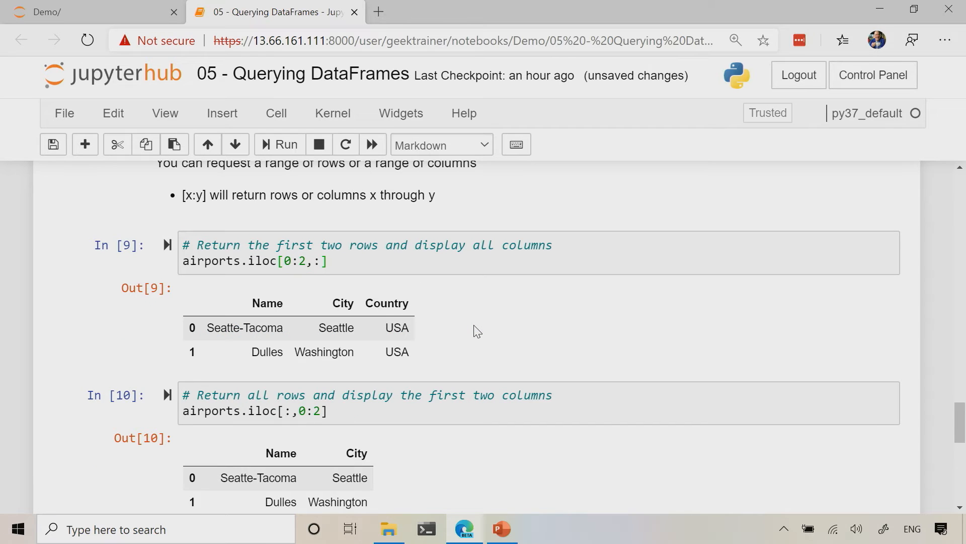
{"action": "mouse_move", "coordinate": [270, 298]}
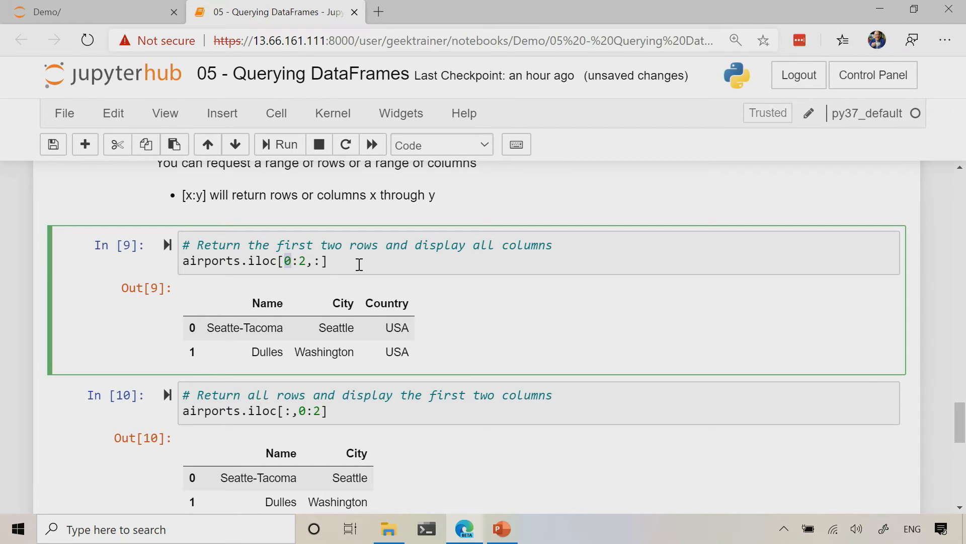
{"action": "type", "text": "1"}
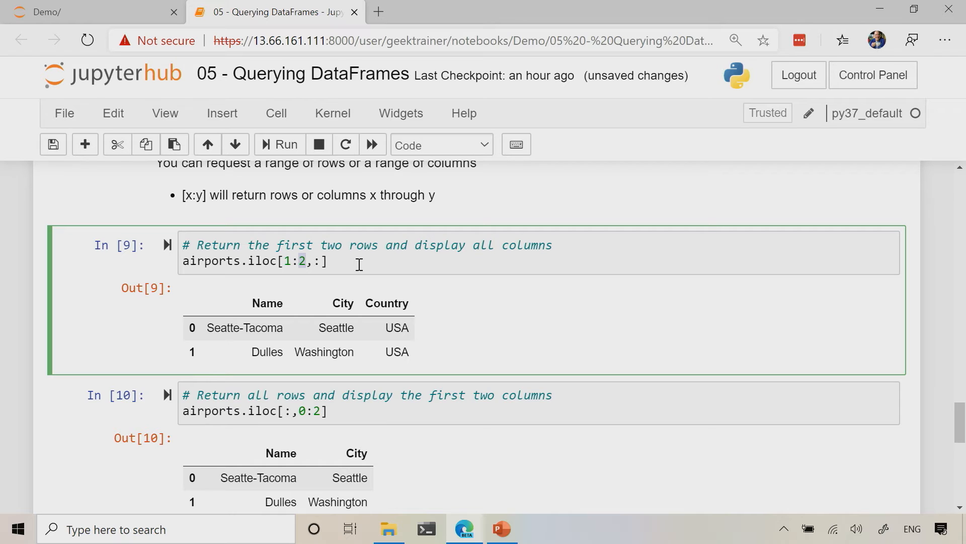
{"action": "type", "text": "3"}
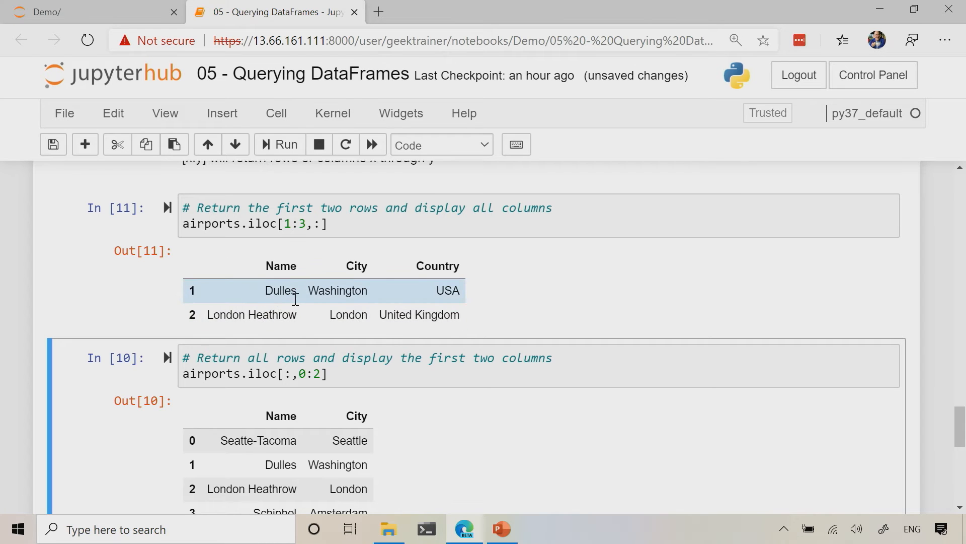
{"action": "mouse_move", "coordinate": [377, 300]}
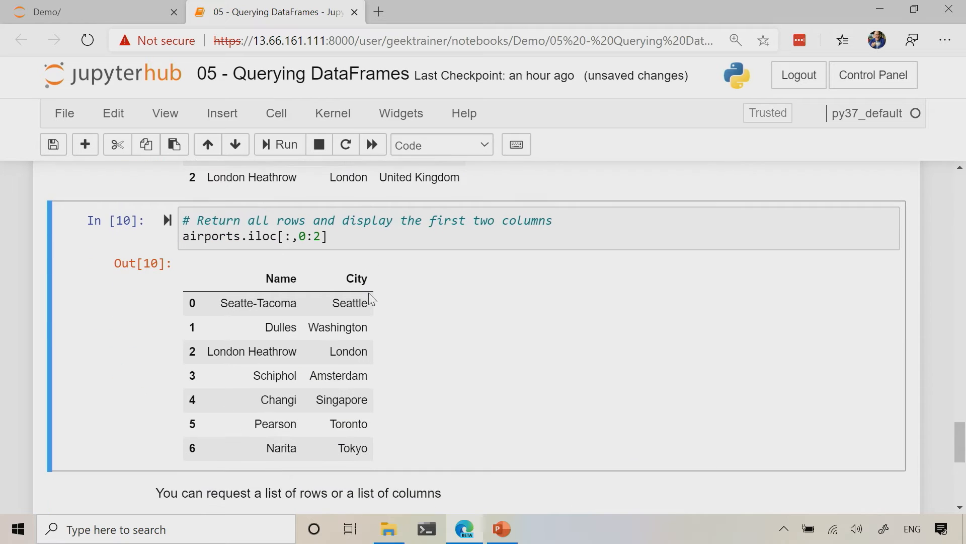
Step: Run airports.iloc[:,[0,2]] to list Name and Country for all seven airports
{"action": "scroll", "scroll_direction": "down", "scroll_amount": 3}
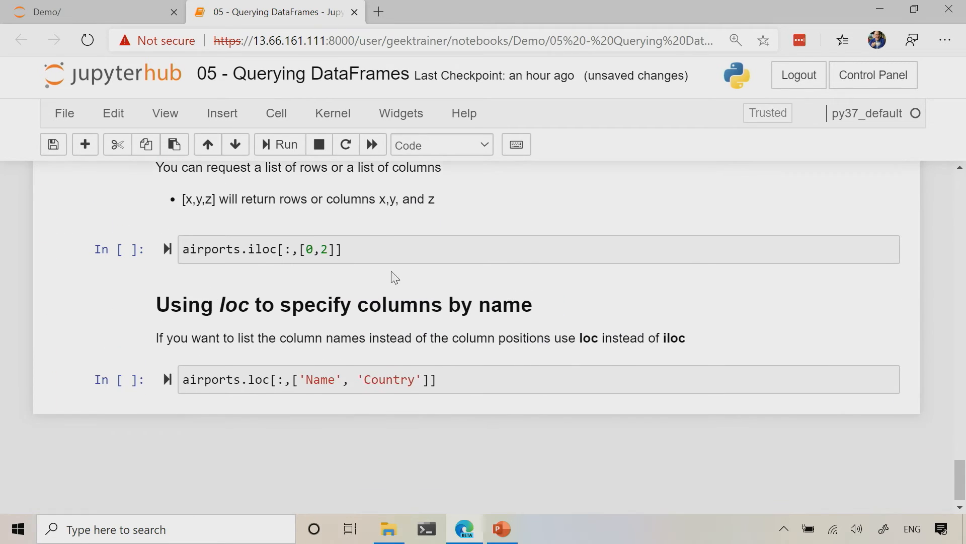
{"action": "left_click", "coordinate": [415, 249]}
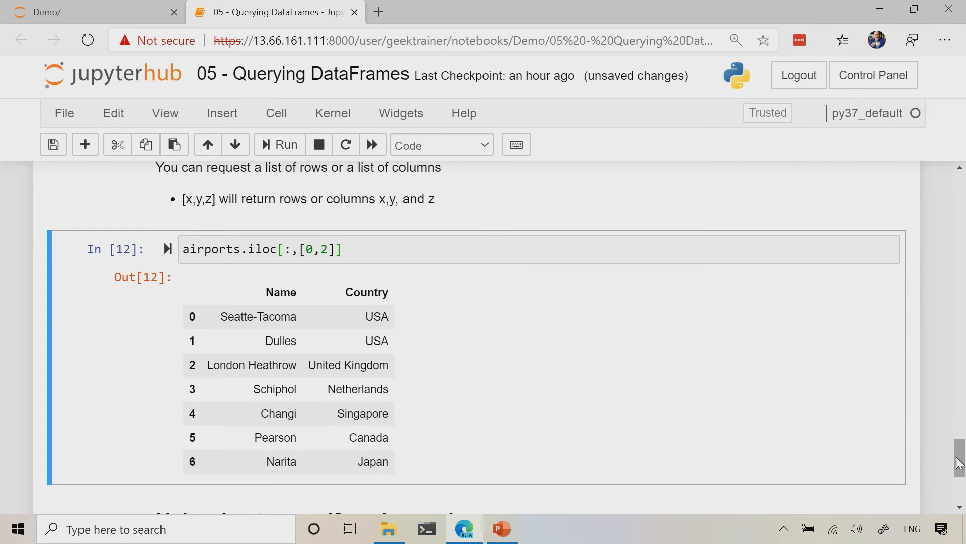
{"action": "scroll", "scroll_direction": "down", "scroll_amount": 3}
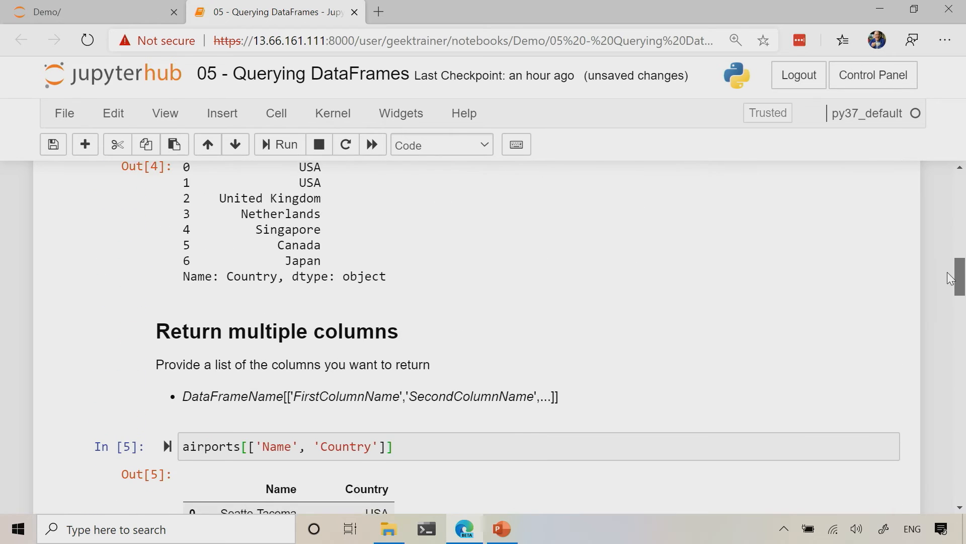
{"action": "scroll", "scroll_direction": "up", "scroll_amount": 3}
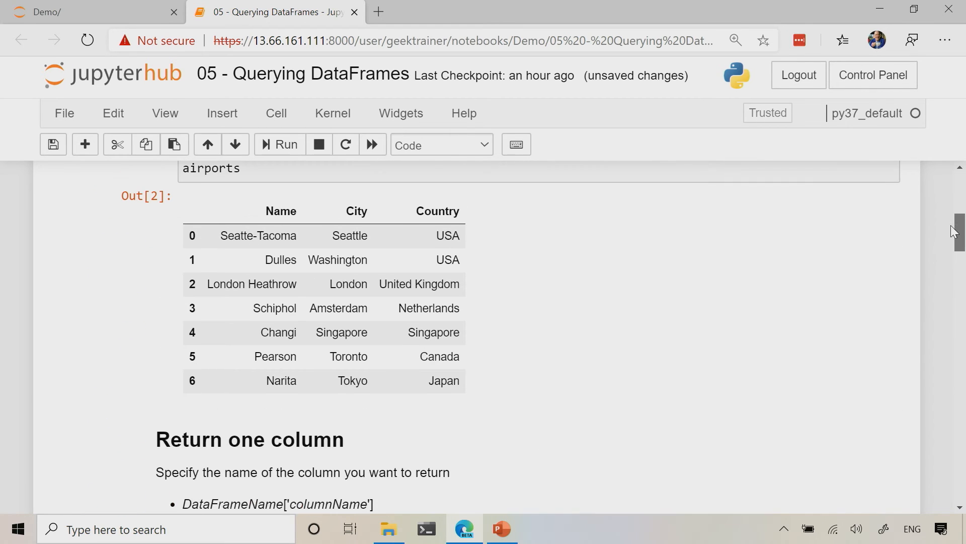
{"action": "scroll", "scroll_direction": "down", "scroll_amount": 3}
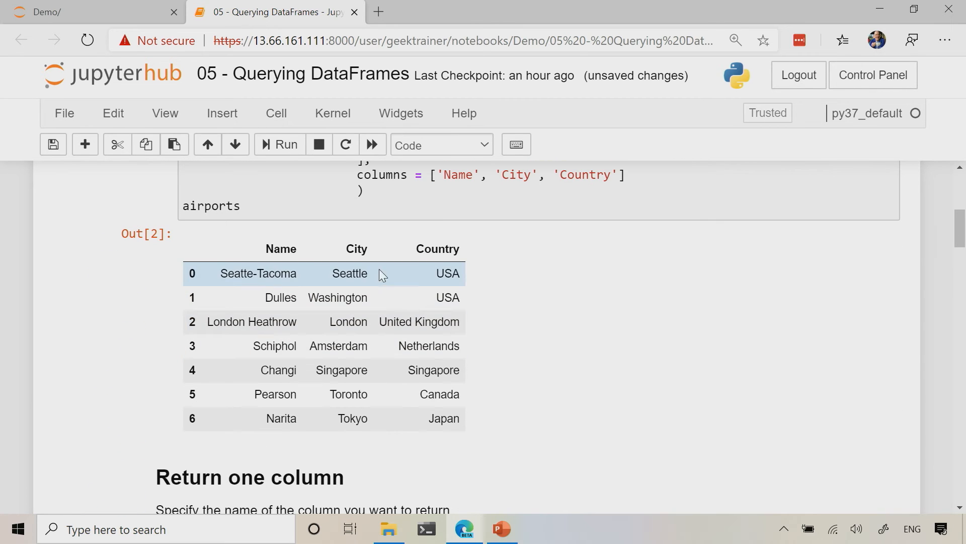
{"action": "scroll", "scroll_direction": "down", "scroll_amount": 3}
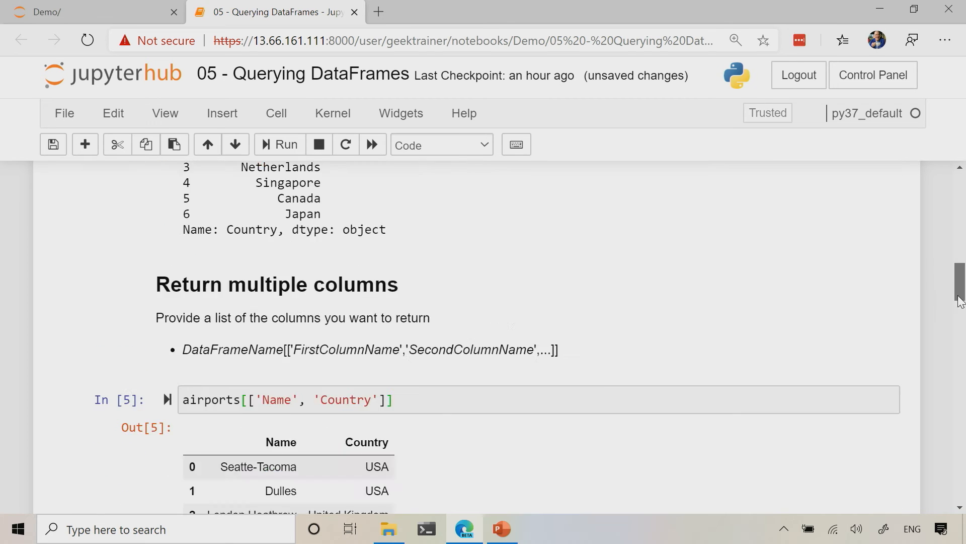
{"action": "scroll", "scroll_direction": "down", "scroll_amount": 3}
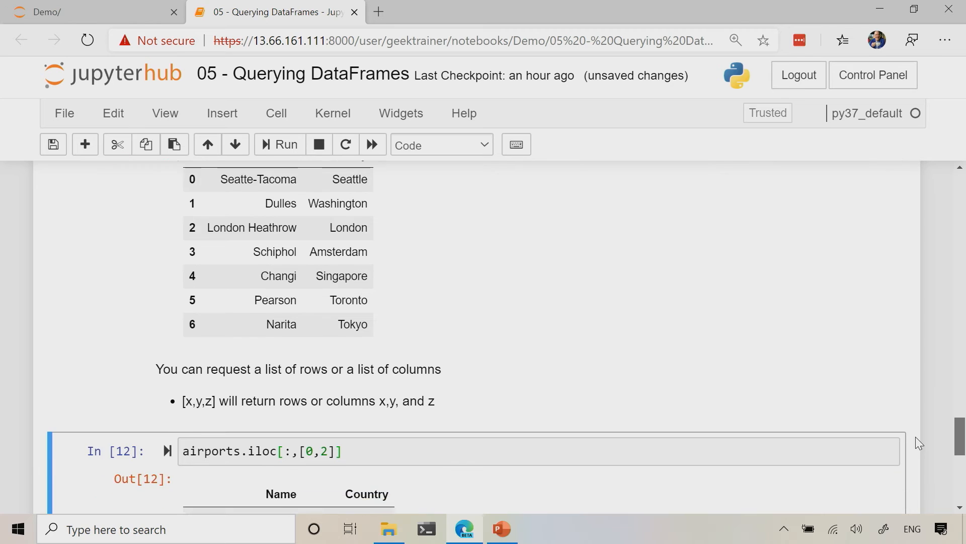
Step: Run airports.loc[:,['Name','Country']] to select those two columns by name
{"action": "scroll", "scroll_direction": "down", "scroll_amount": 3}
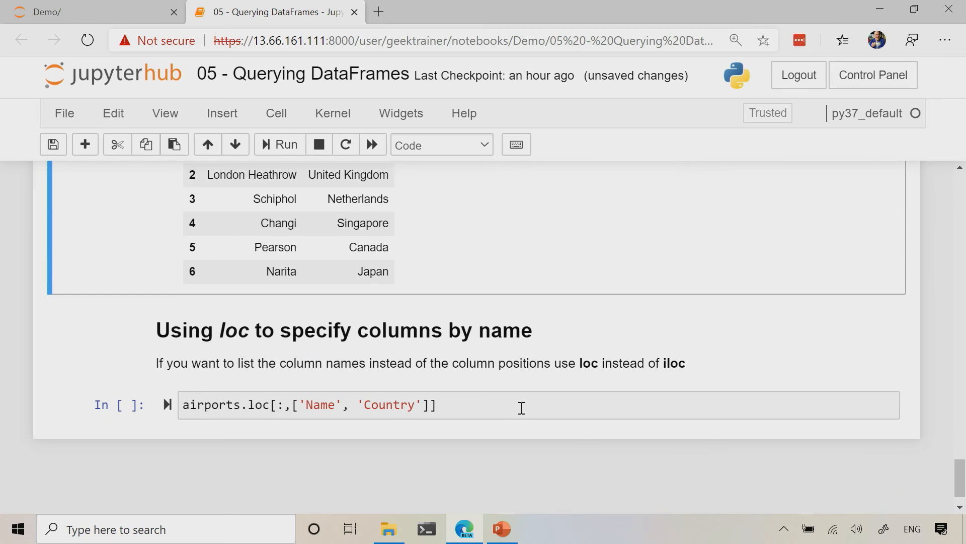
{"action": "left_click", "coordinate": [521, 405]}
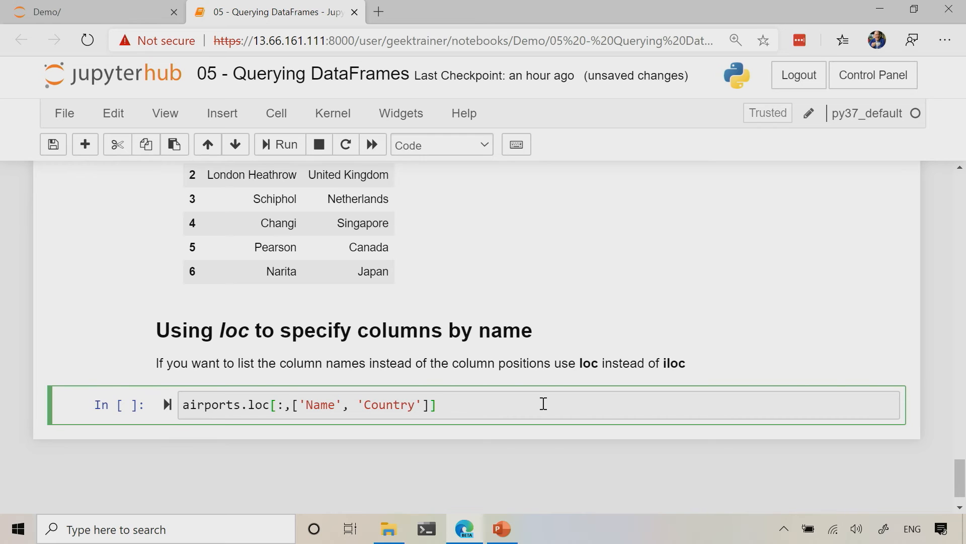
{"action": "left_click", "coordinate": [285, 144]}
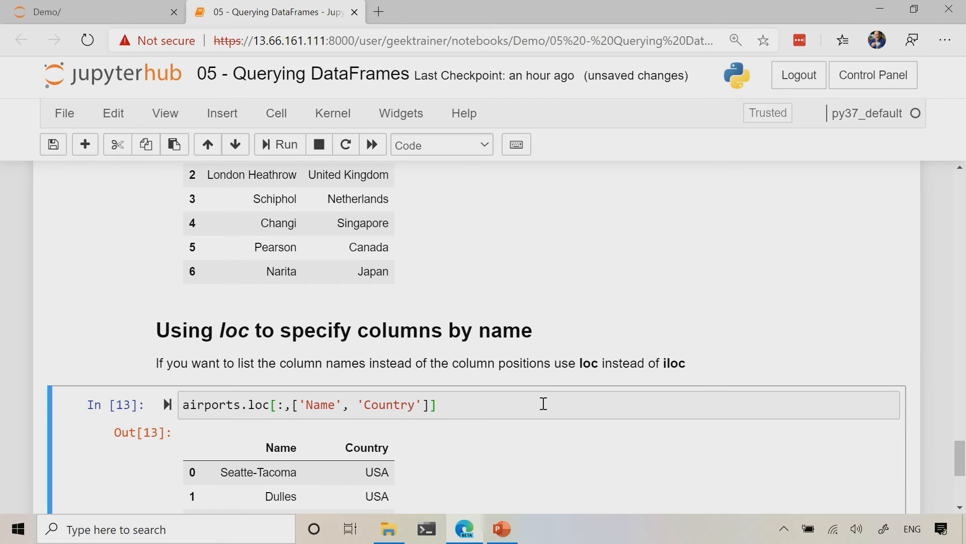
{"action": "mouse_move", "coordinate": [512, 394]}
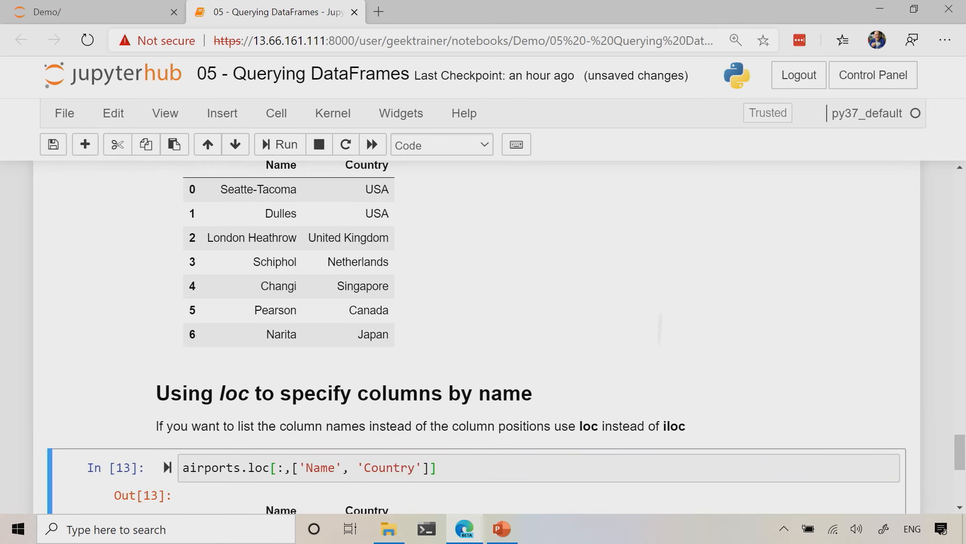
{"action": "scroll", "scroll_direction": "down", "scroll_amount": 3}
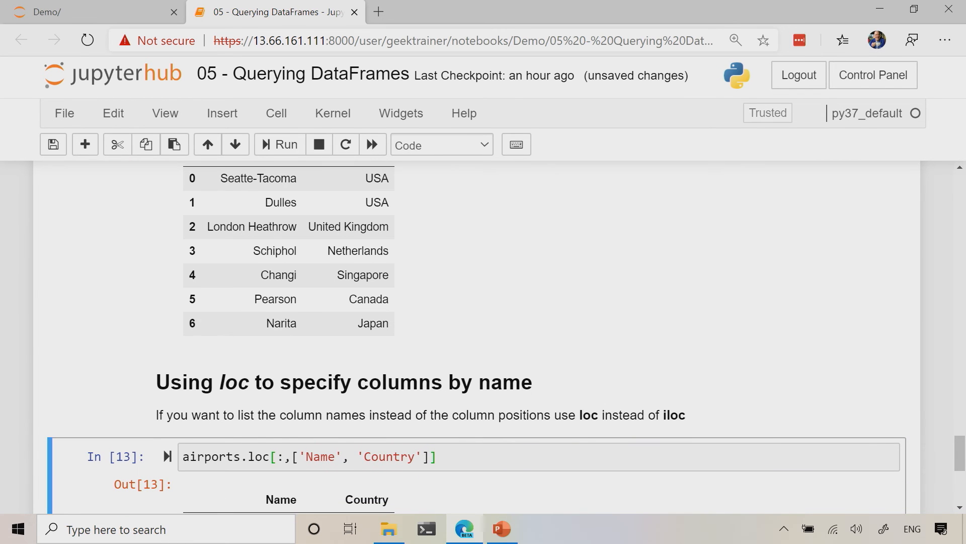